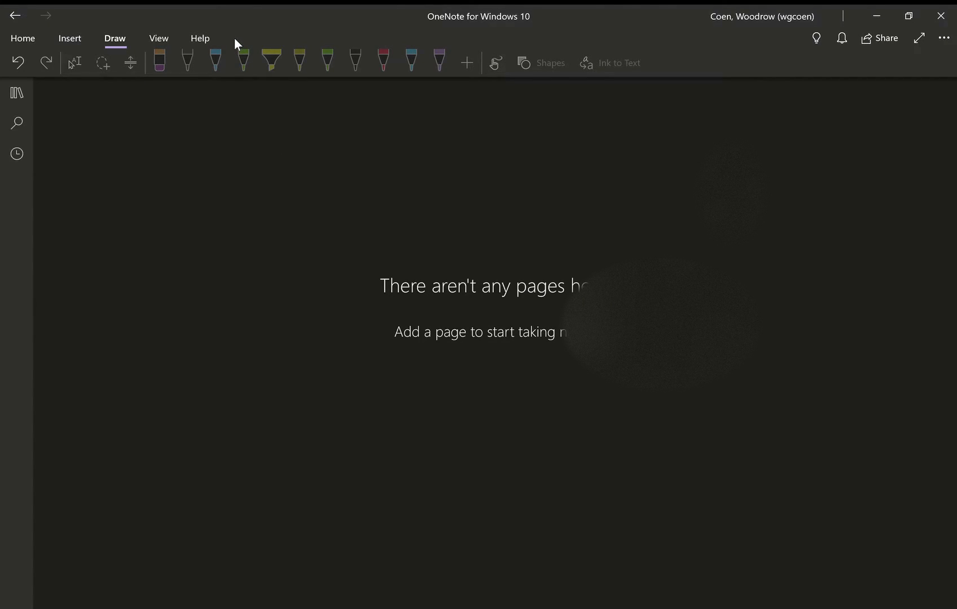
{"action": "mouse_move", "coordinate": [491, 348]}
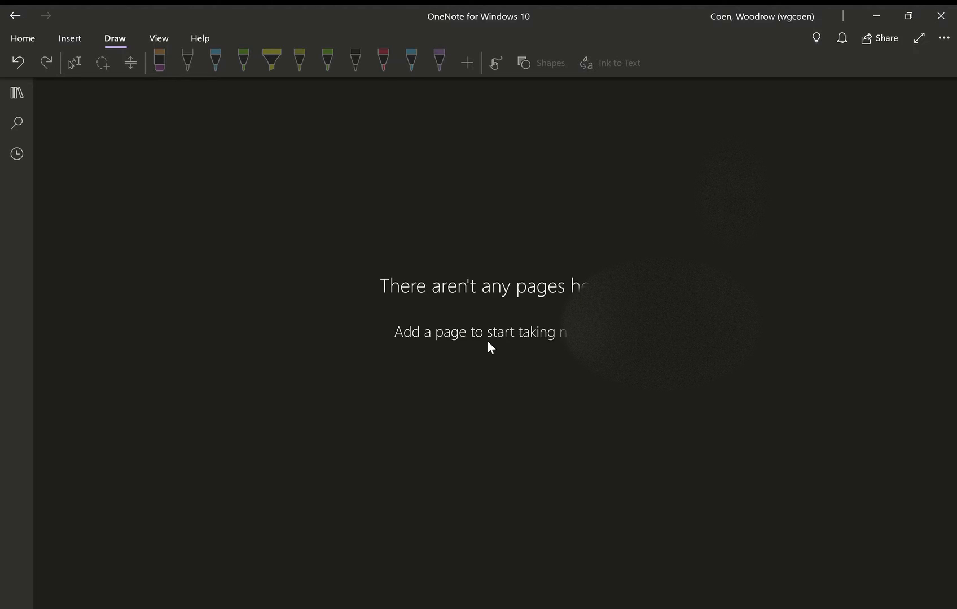
{"action": "mouse_move", "coordinate": [38, 171]}
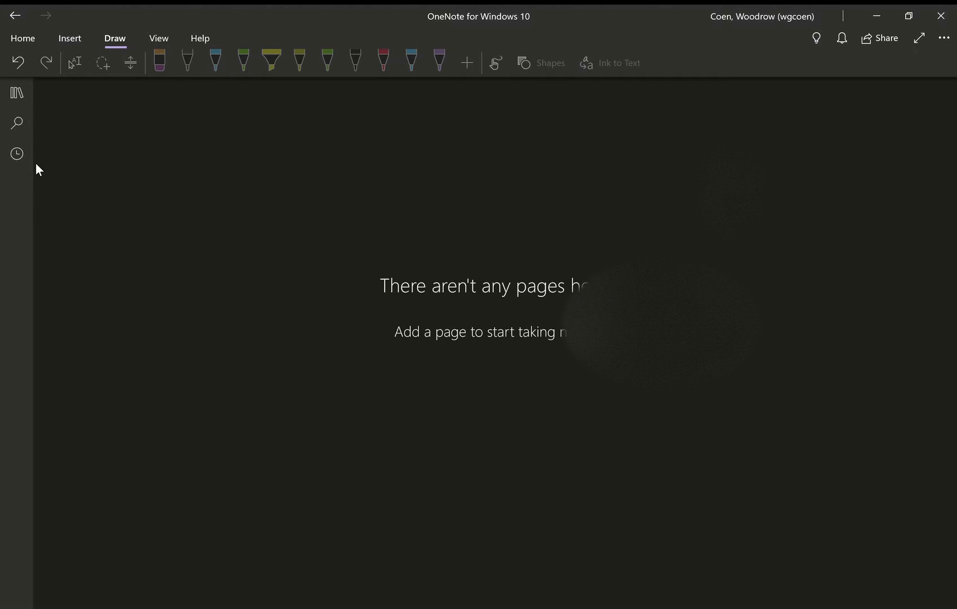
Show the View ribbon's page and background options after a brief detour to Insert
{"action": "left_click", "coordinate": [158, 38]}
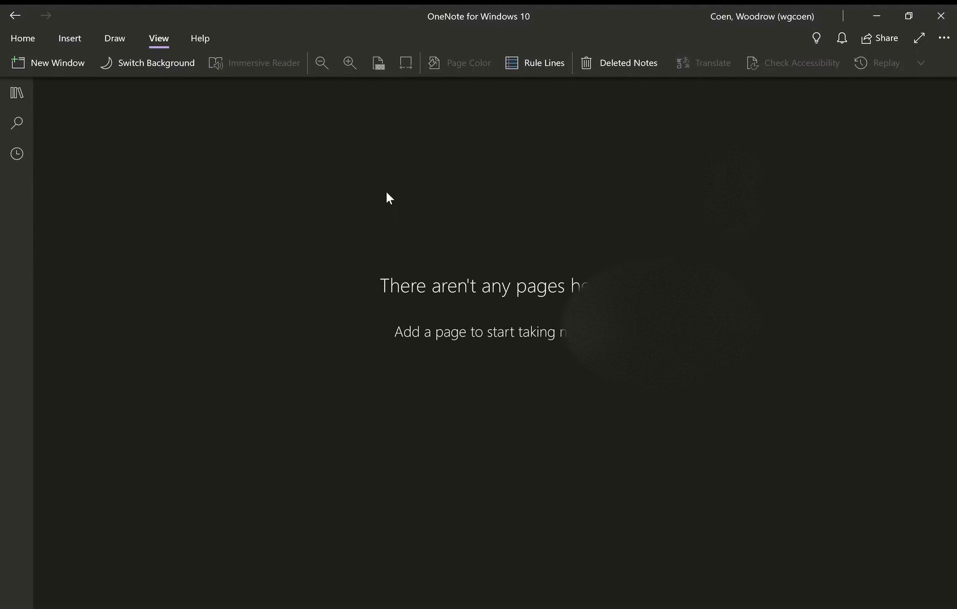
{"action": "mouse_move", "coordinate": [914, 103]}
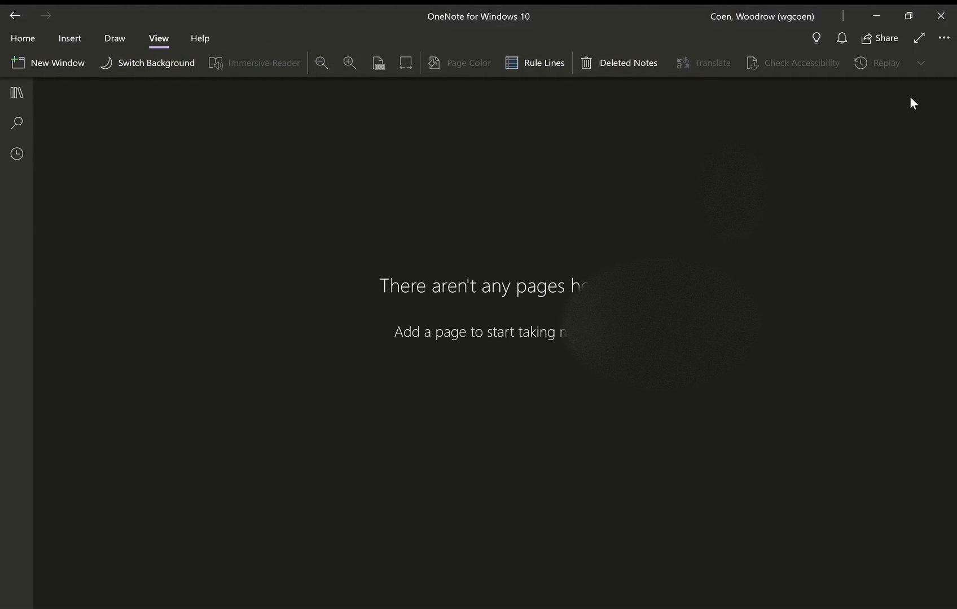
{"action": "mouse_move", "coordinate": [376, 173]}
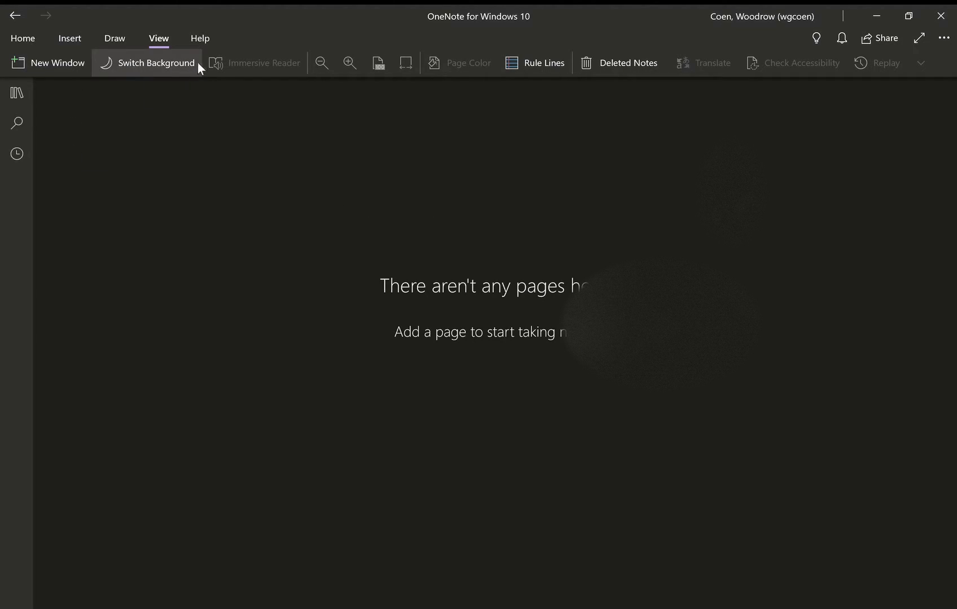
{"action": "mouse_move", "coordinate": [70, 38]}
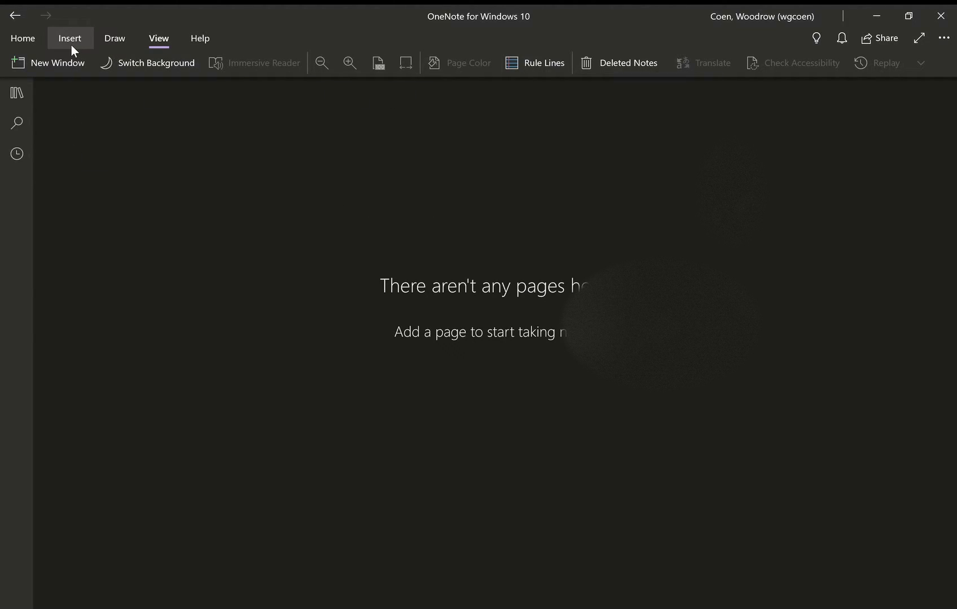
{"action": "mouse_move", "coordinate": [158, 39]}
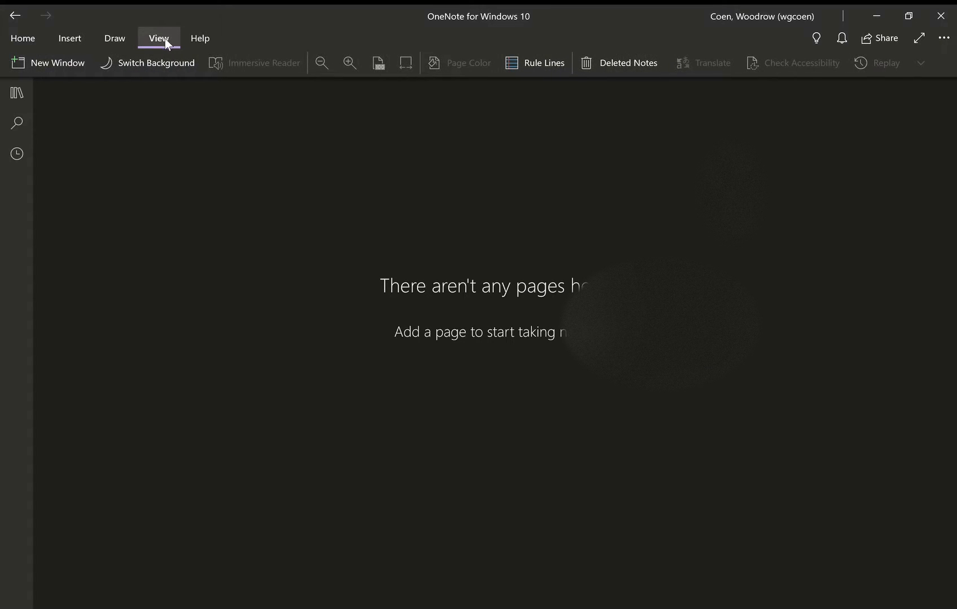
{"action": "mouse_move", "coordinate": [115, 38]}
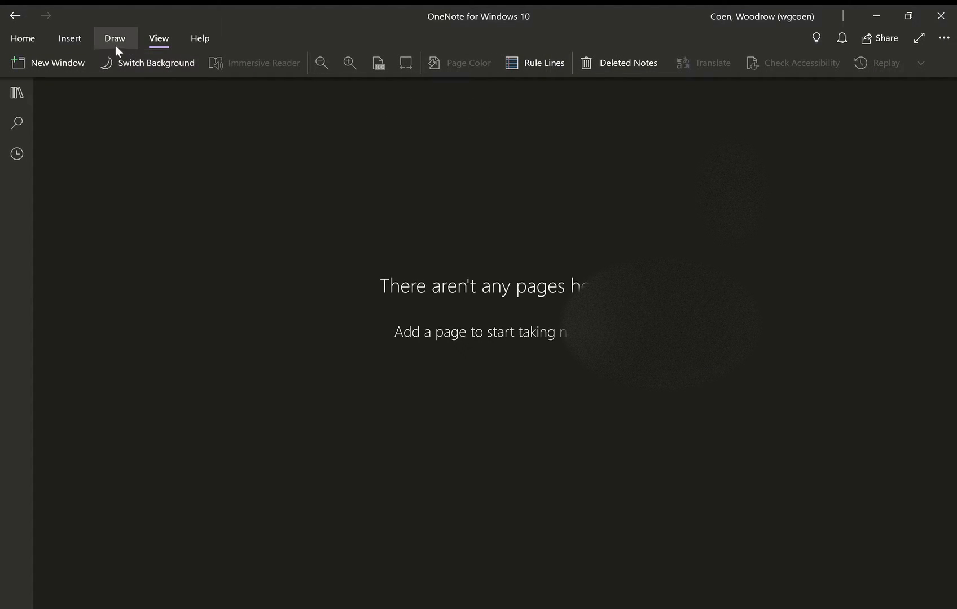
{"action": "left_click", "coordinate": [69, 39]}
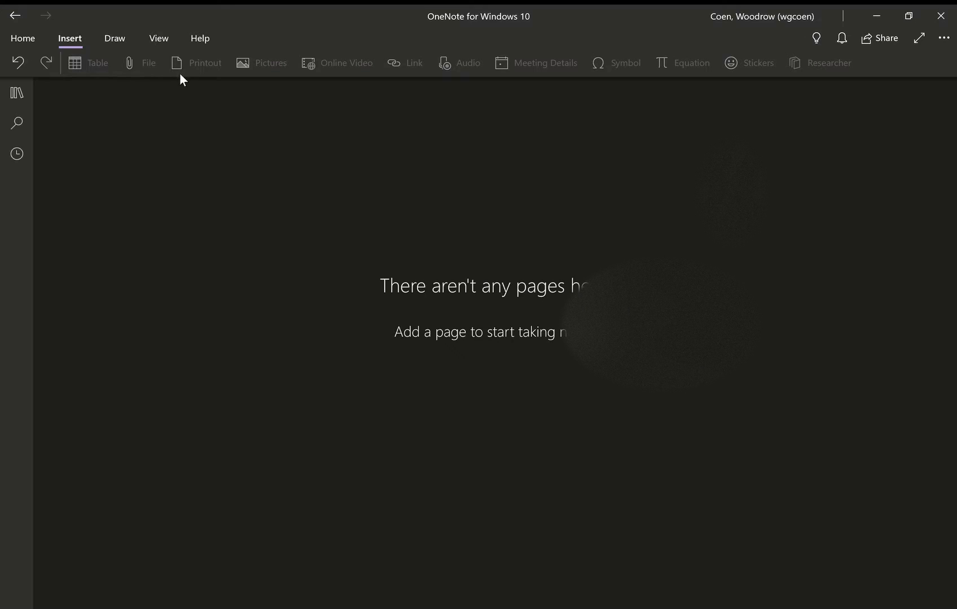
{"action": "mouse_move", "coordinate": [269, 86]}
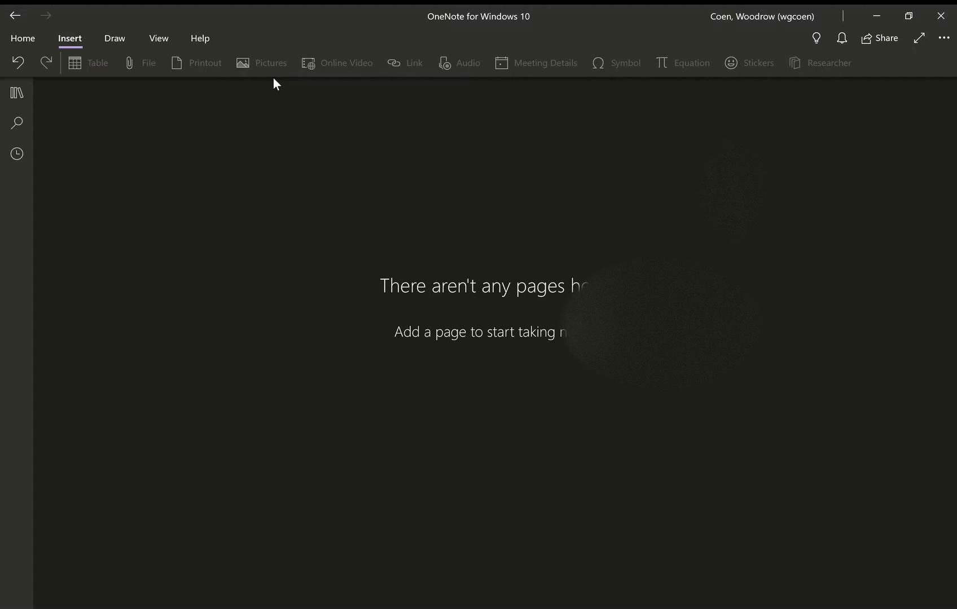
{"action": "mouse_move", "coordinate": [215, 202]}
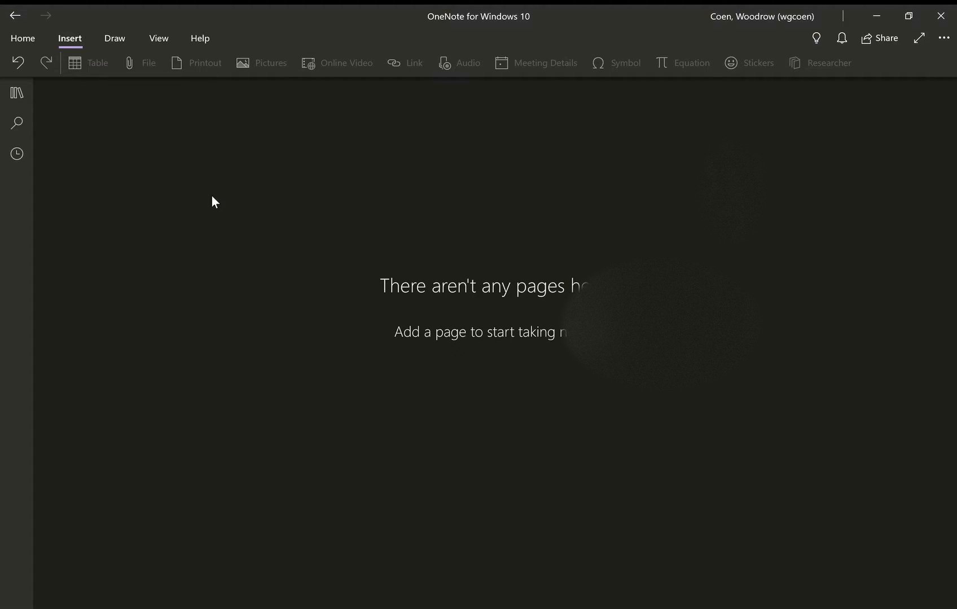
{"action": "mouse_move", "coordinate": [185, 115]}
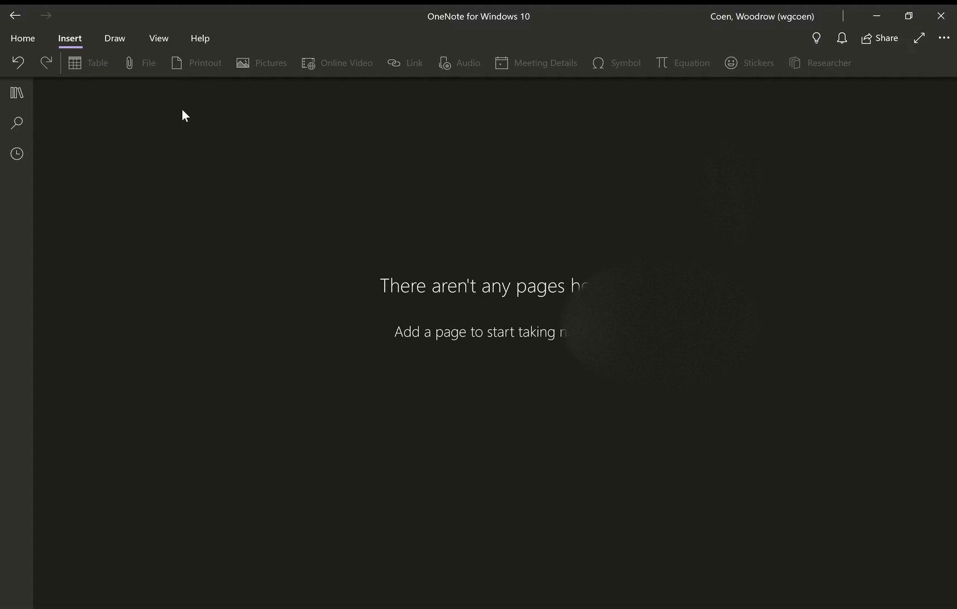
{"action": "mouse_move", "coordinate": [186, 90]}
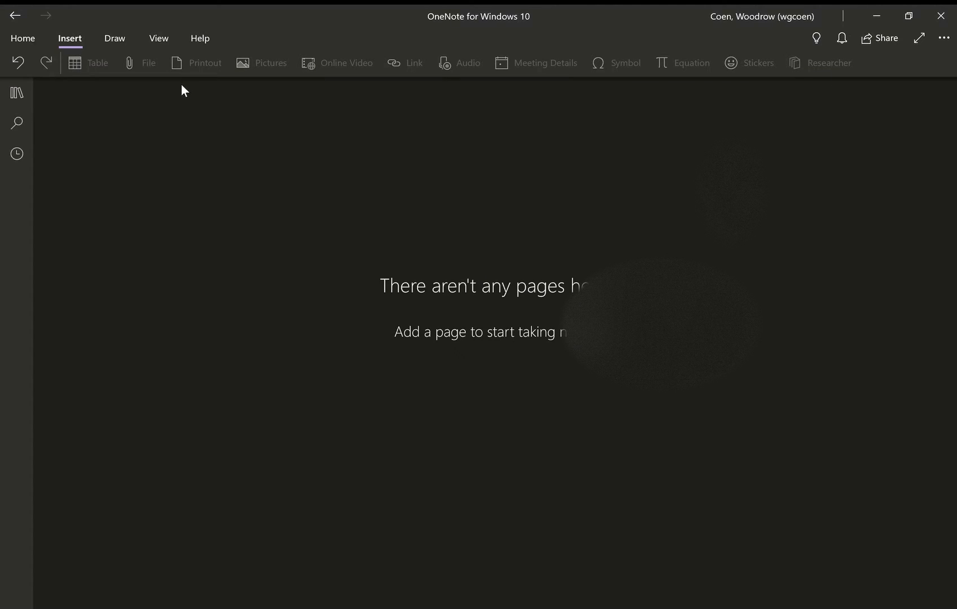
{"action": "mouse_move", "coordinate": [159, 38]}
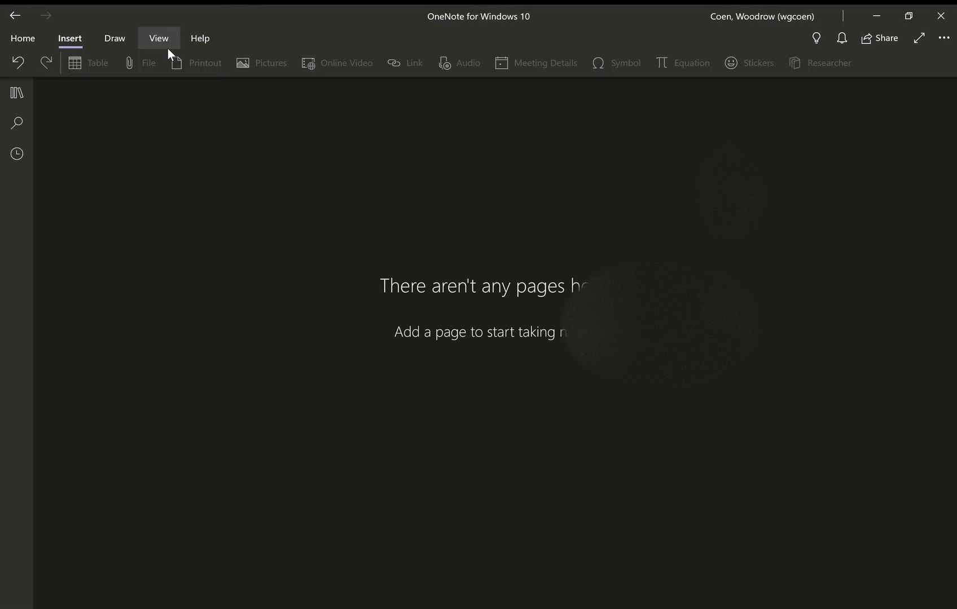
{"action": "left_click", "coordinate": [159, 39]}
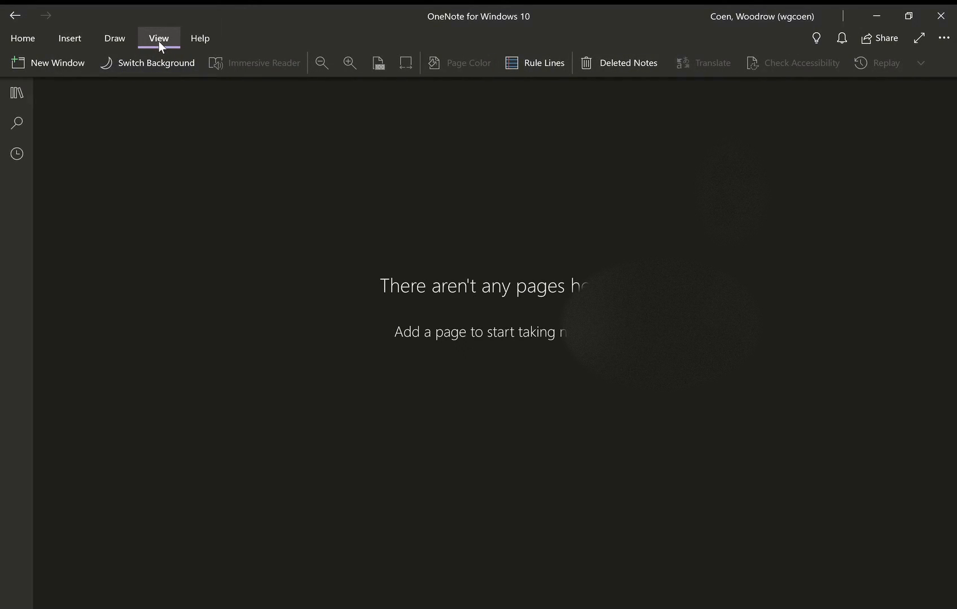
{"action": "mouse_move", "coordinate": [534, 63]}
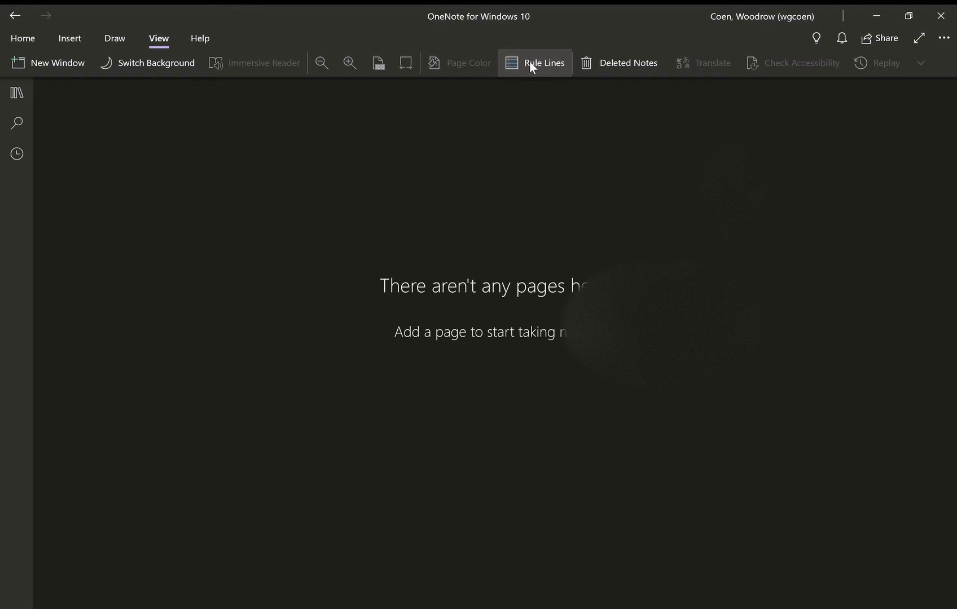
{"action": "left_click", "coordinate": [17, 92]}
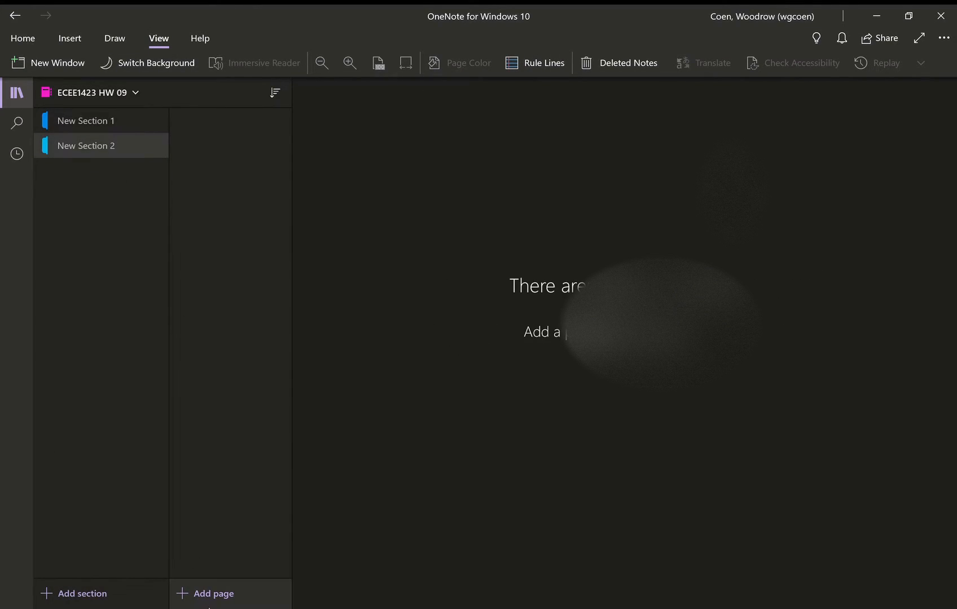
{"action": "left_click", "coordinate": [213, 594]}
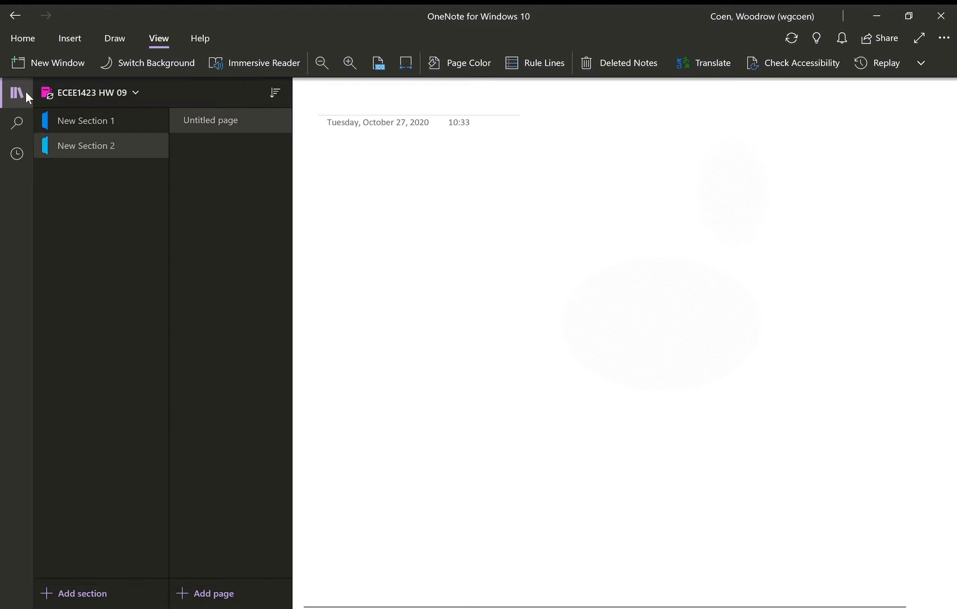
{"action": "left_click", "coordinate": [17, 93]}
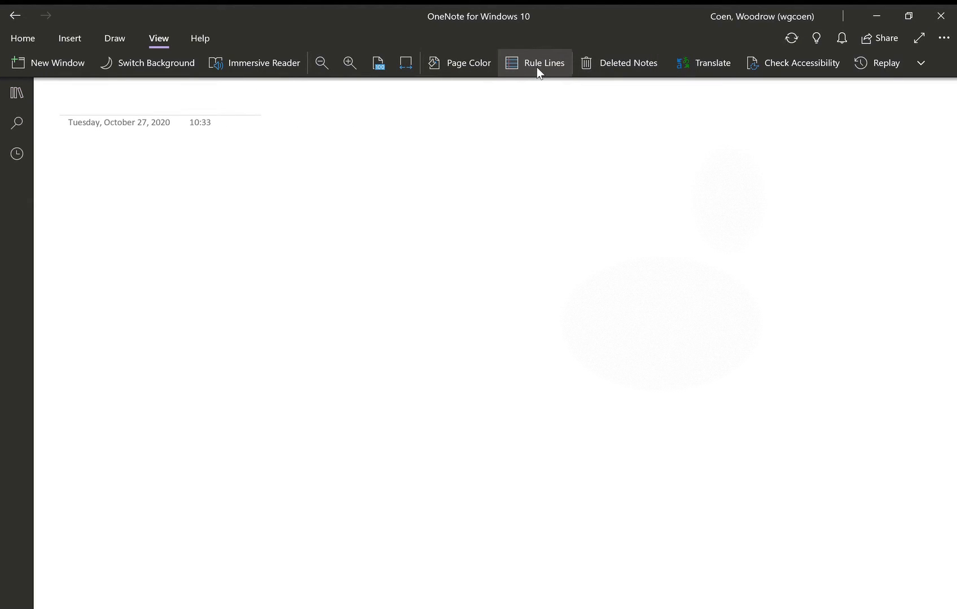
{"action": "mouse_move", "coordinate": [519, 116]}
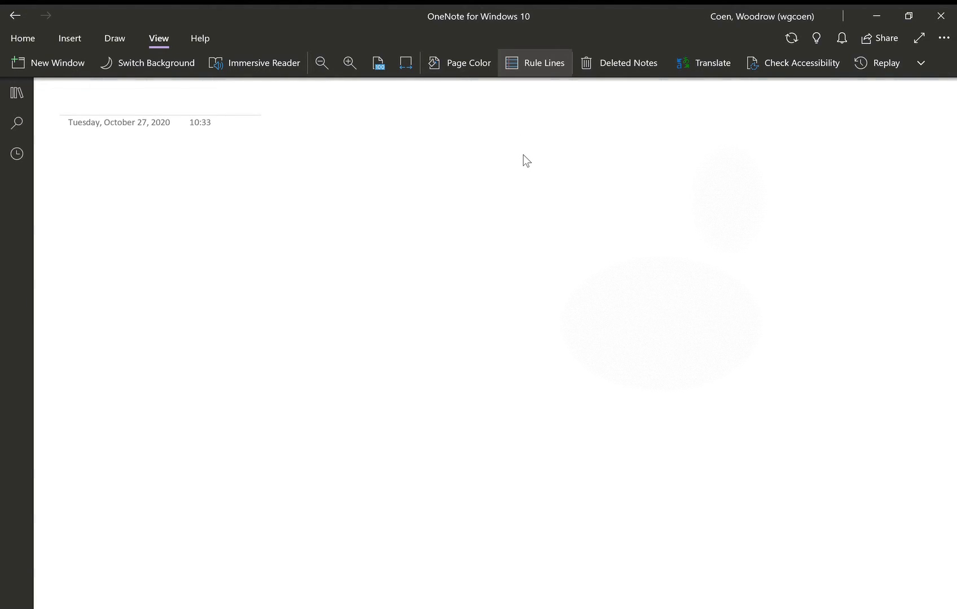
Apply a grid rule-line style so the page shows light blue engineering-paper lines
{"action": "left_click", "coordinate": [535, 63]}
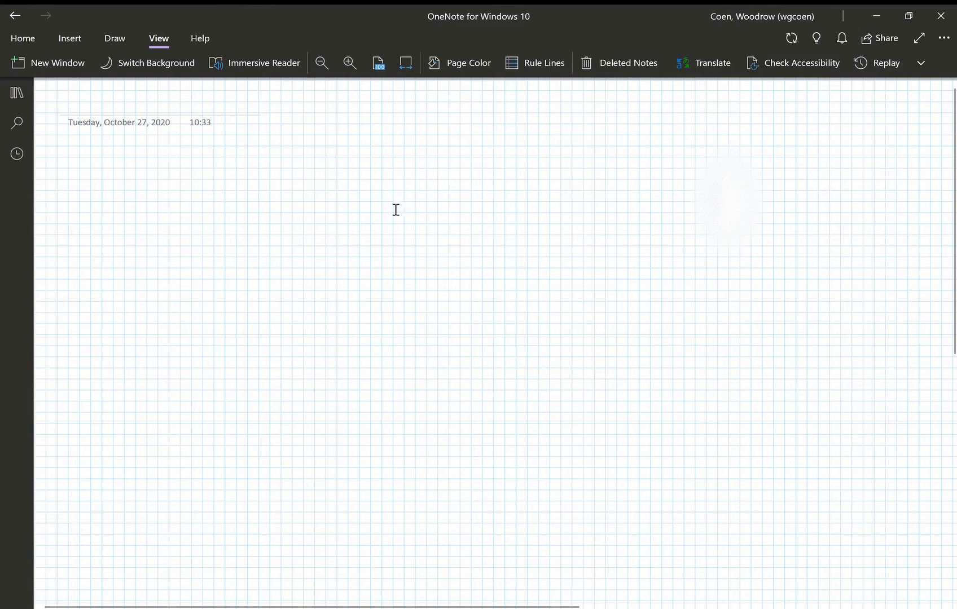
{"action": "mouse_move", "coordinate": [460, 207]}
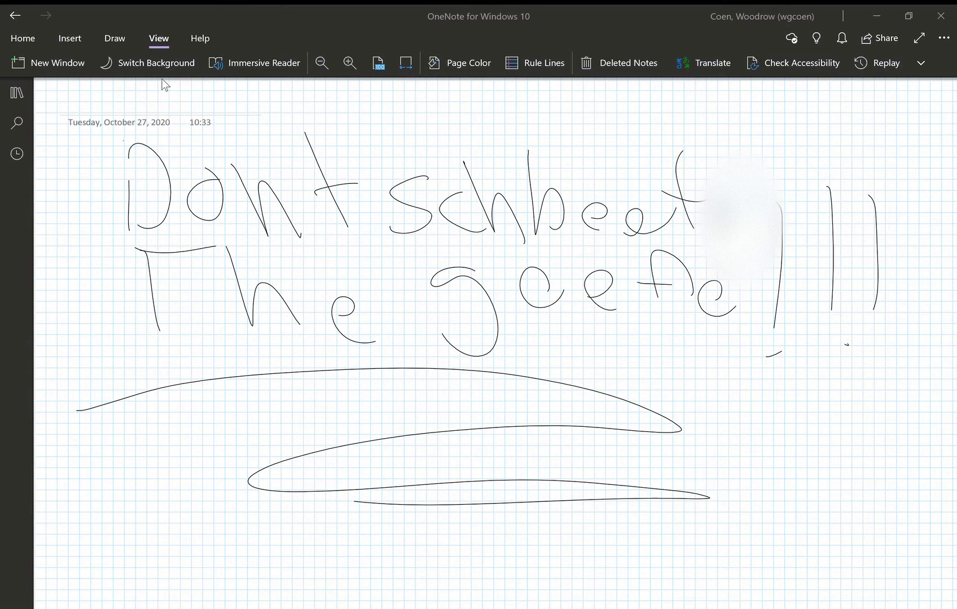
{"action": "mouse_move", "coordinate": [164, 544]}
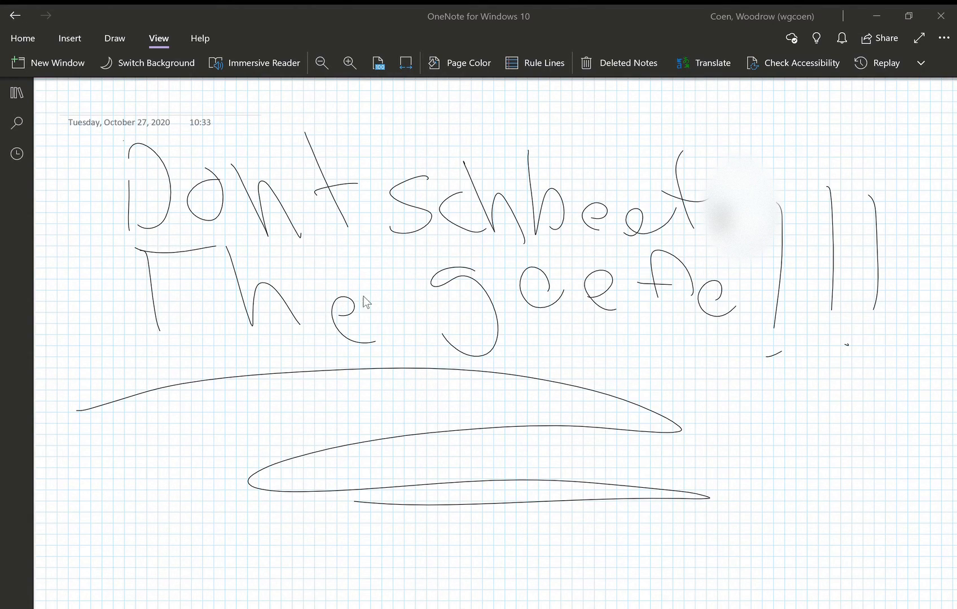
{"action": "mouse_move", "coordinate": [264, 252]}
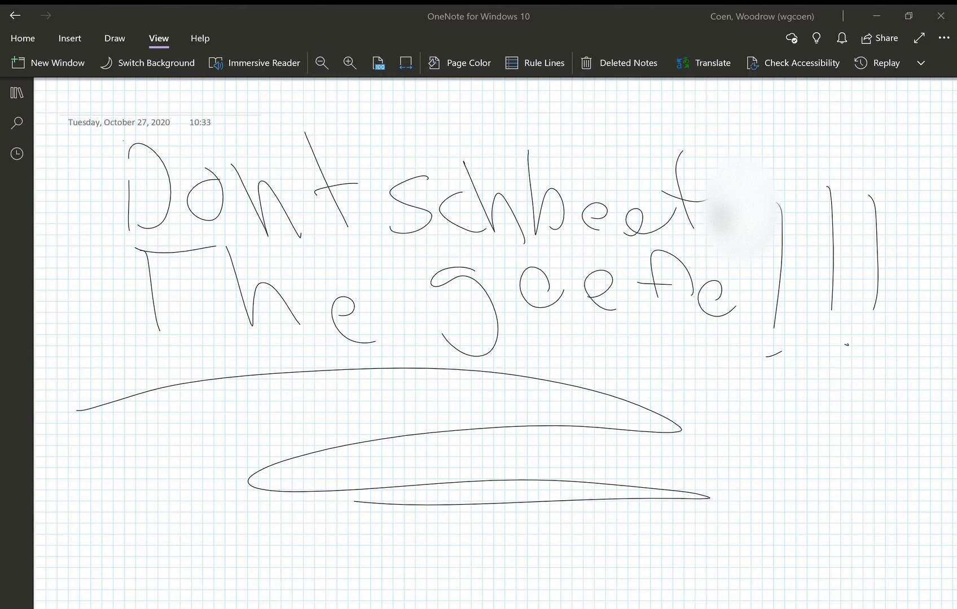
{"action": "mouse_move", "coordinate": [357, 295]}
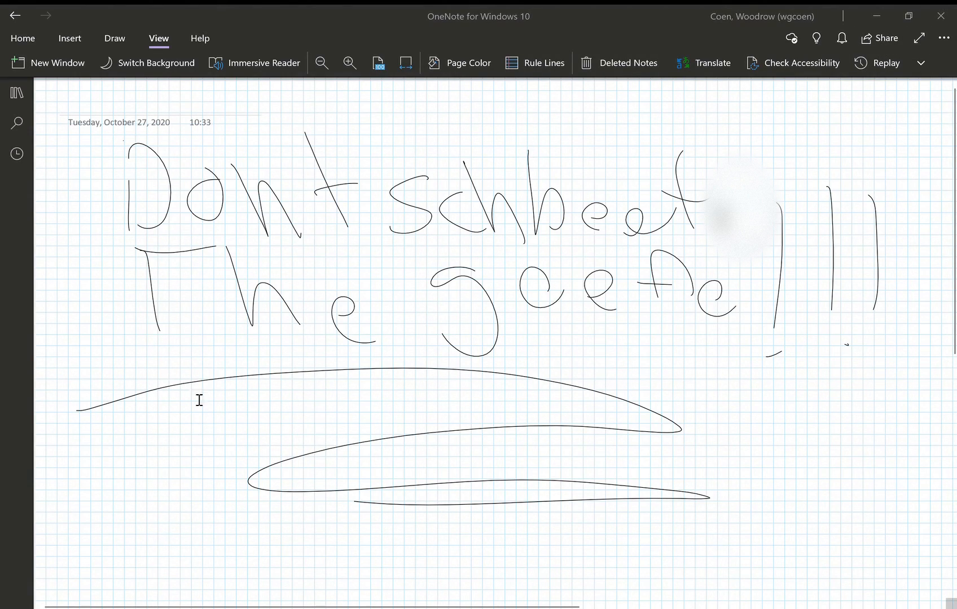
{"action": "mouse_move", "coordinate": [381, 277]}
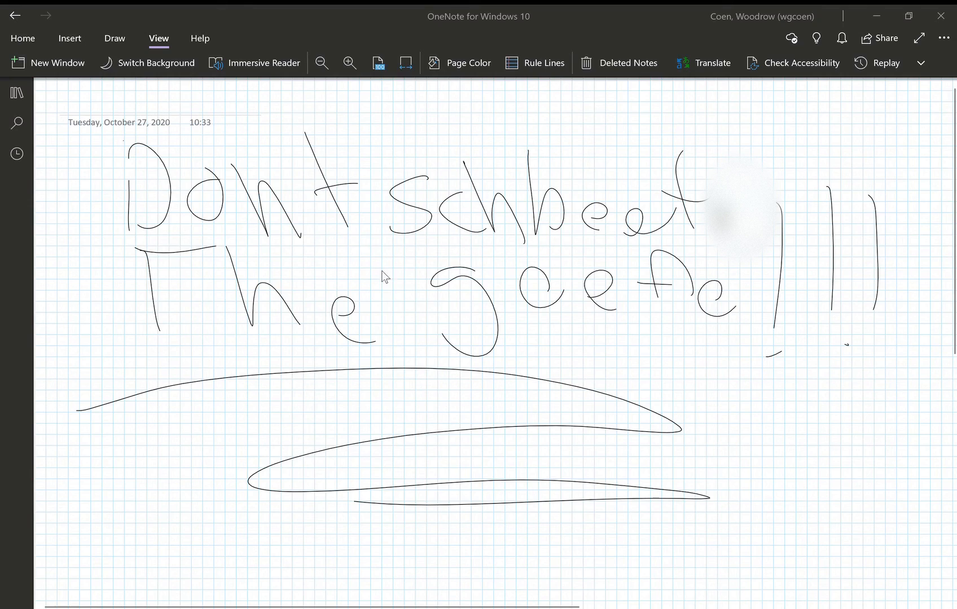
{"action": "mouse_move", "coordinate": [531, 224]}
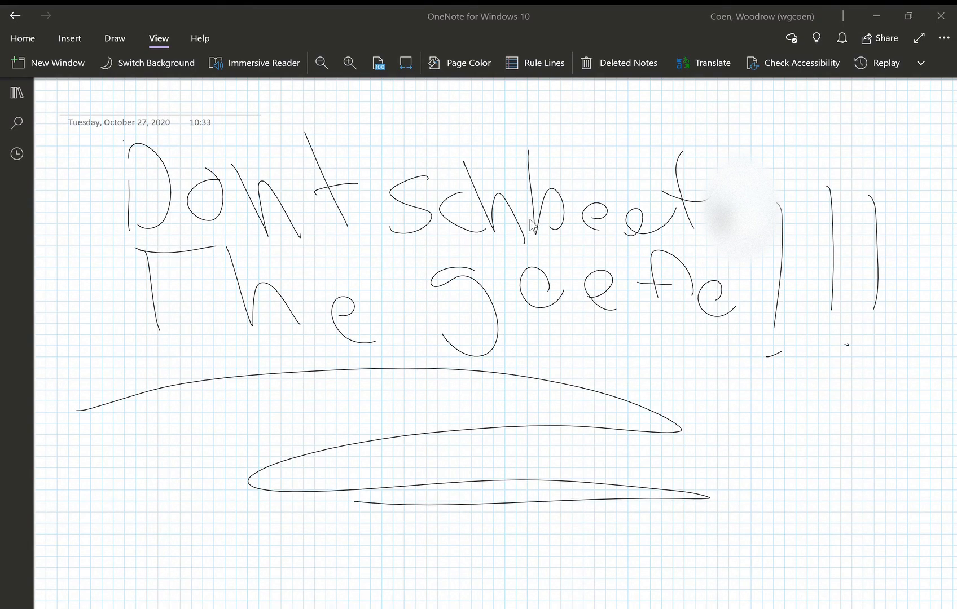
{"action": "mouse_move", "coordinate": [793, 152]}
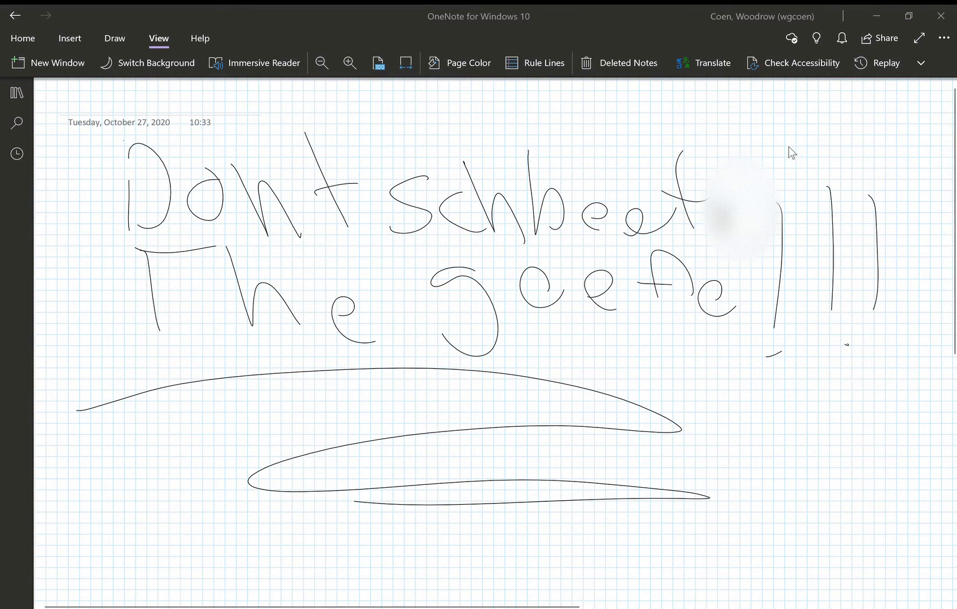
{"action": "mouse_move", "coordinate": [832, 159]}
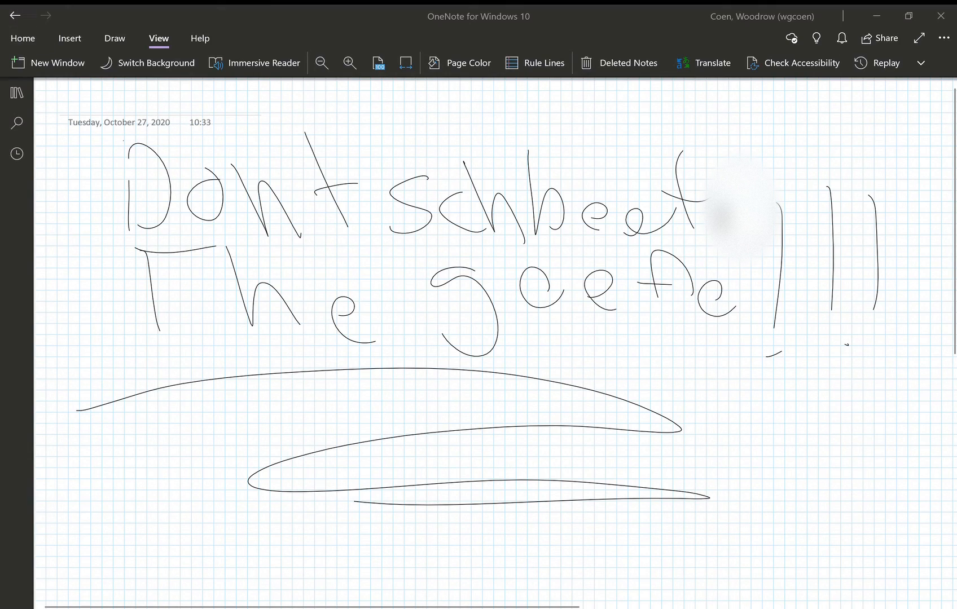
{"action": "mouse_move", "coordinate": [354, 178]}
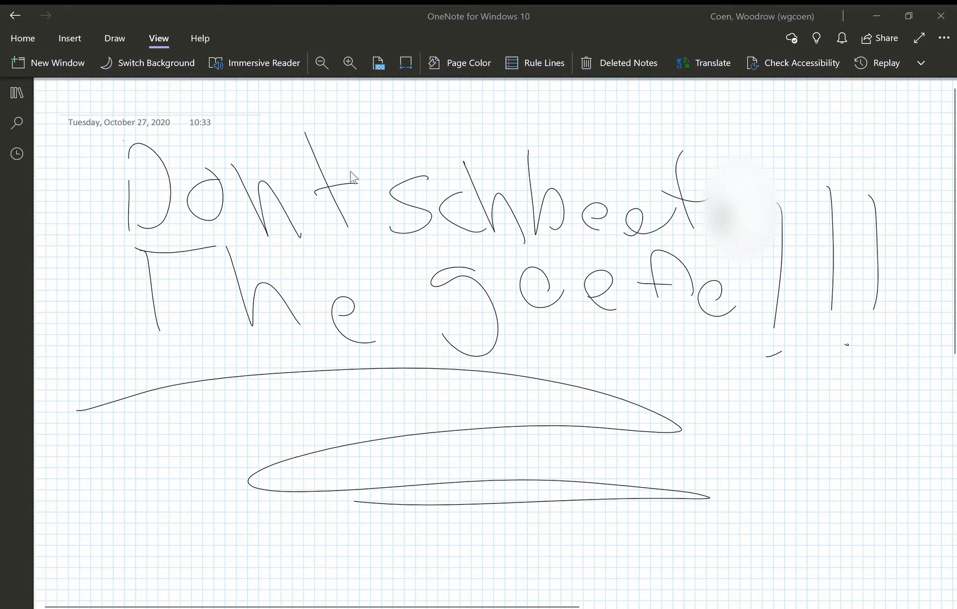
{"action": "mouse_move", "coordinate": [473, 431]}
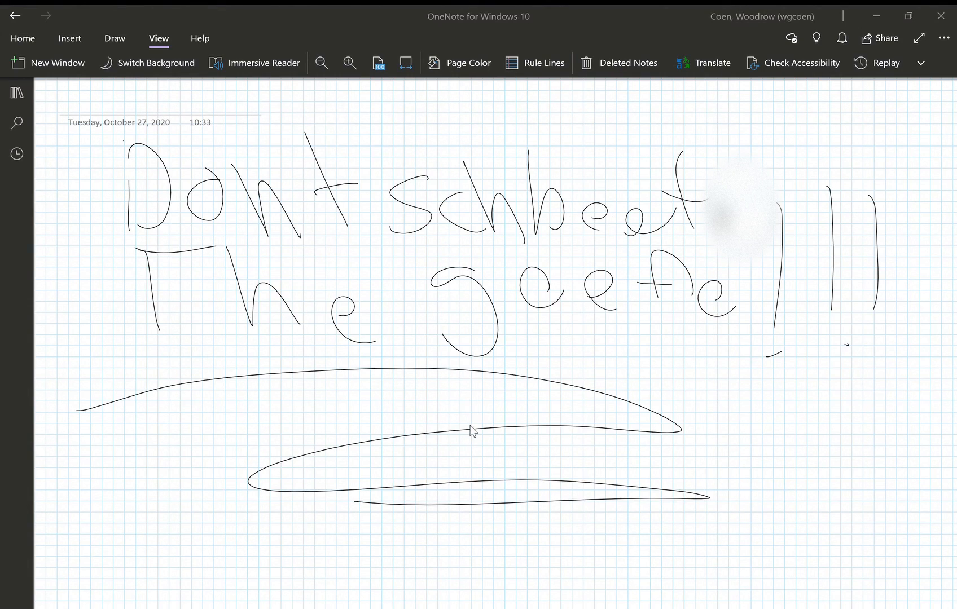
{"action": "mouse_move", "coordinate": [492, 328]}
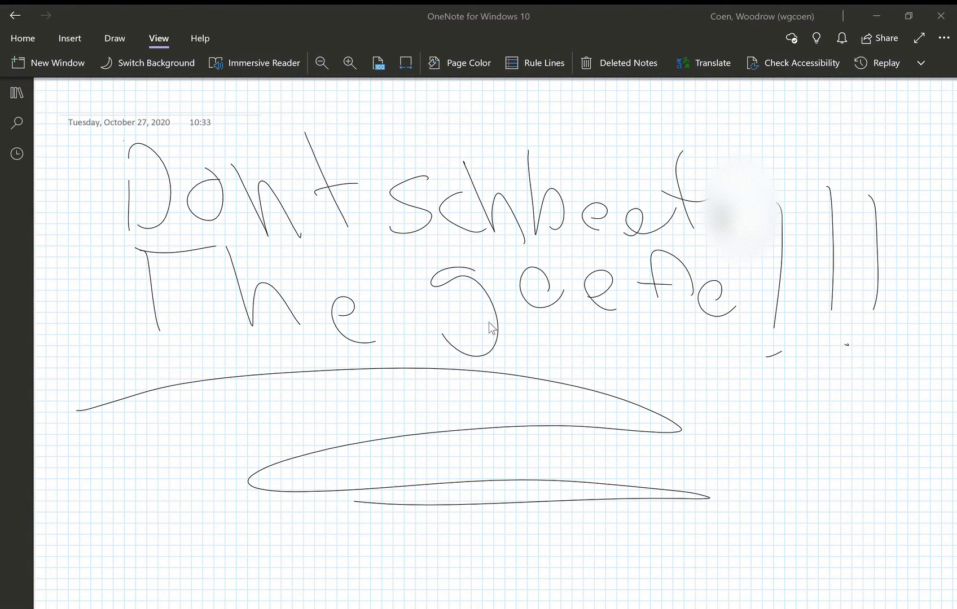
{"action": "mouse_move", "coordinate": [510, 342]}
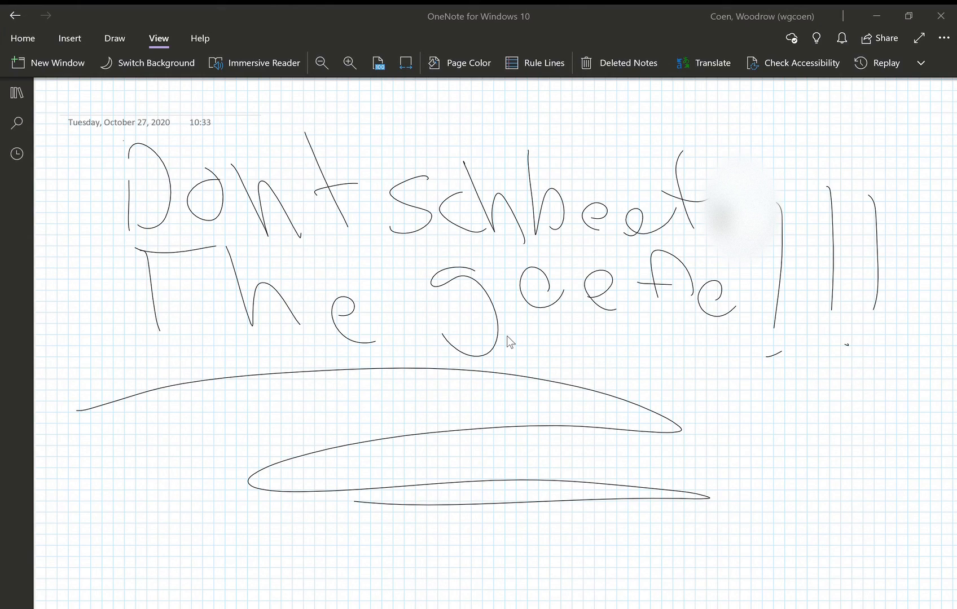
{"action": "mouse_move", "coordinate": [876, 83]}
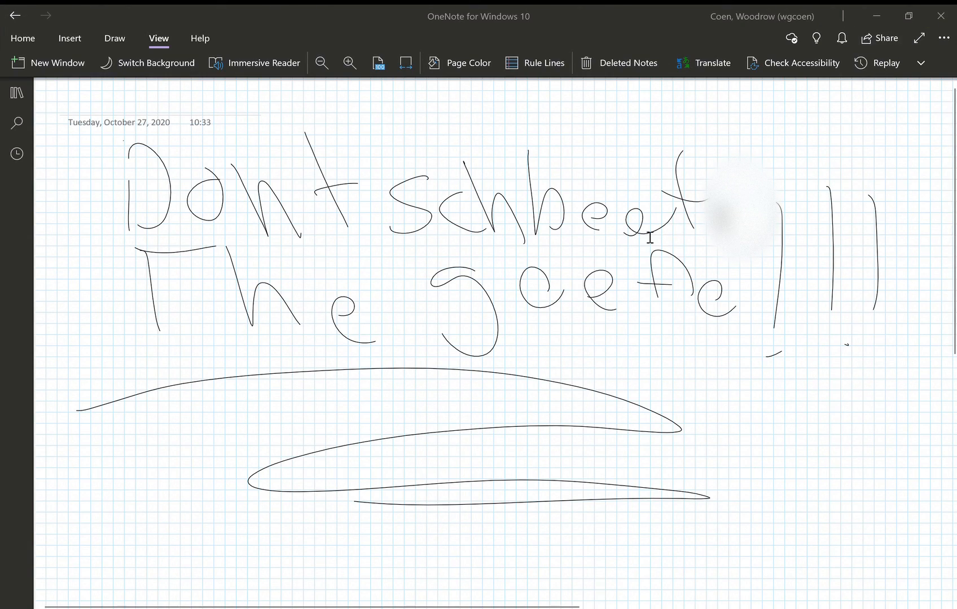
{"action": "mouse_move", "coordinate": [645, 248]}
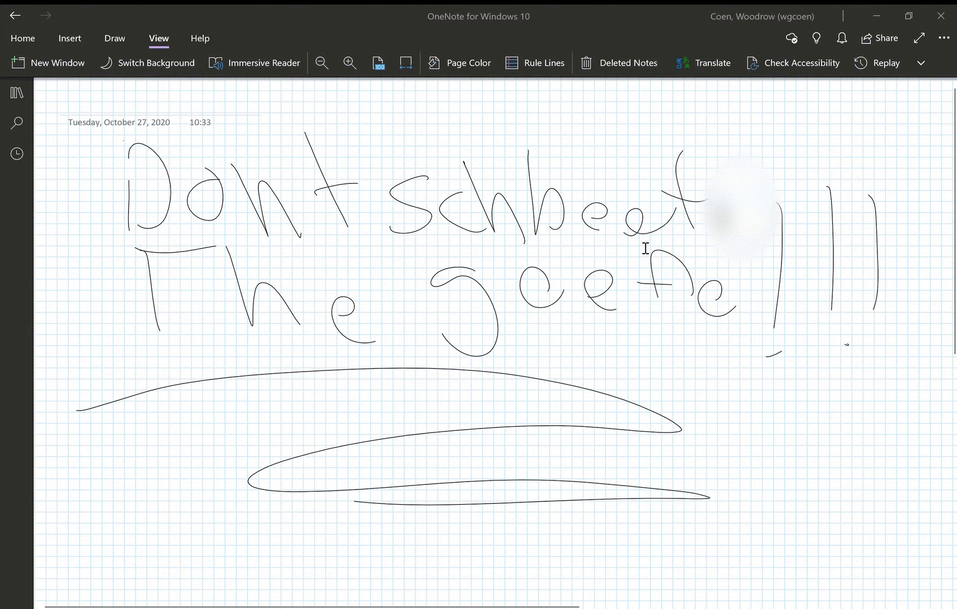
{"action": "mouse_move", "coordinate": [843, 119]}
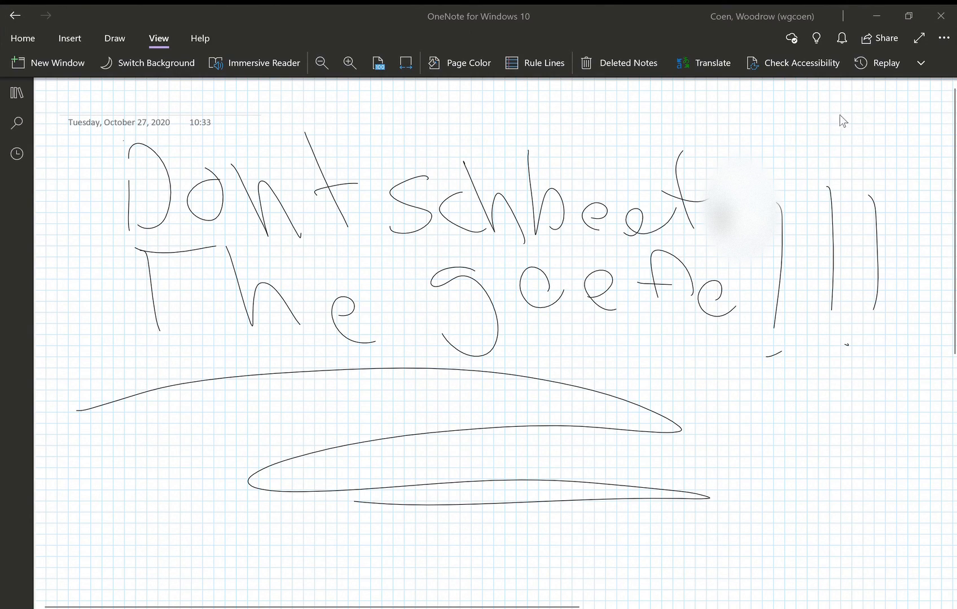
{"action": "mouse_move", "coordinate": [886, 109]}
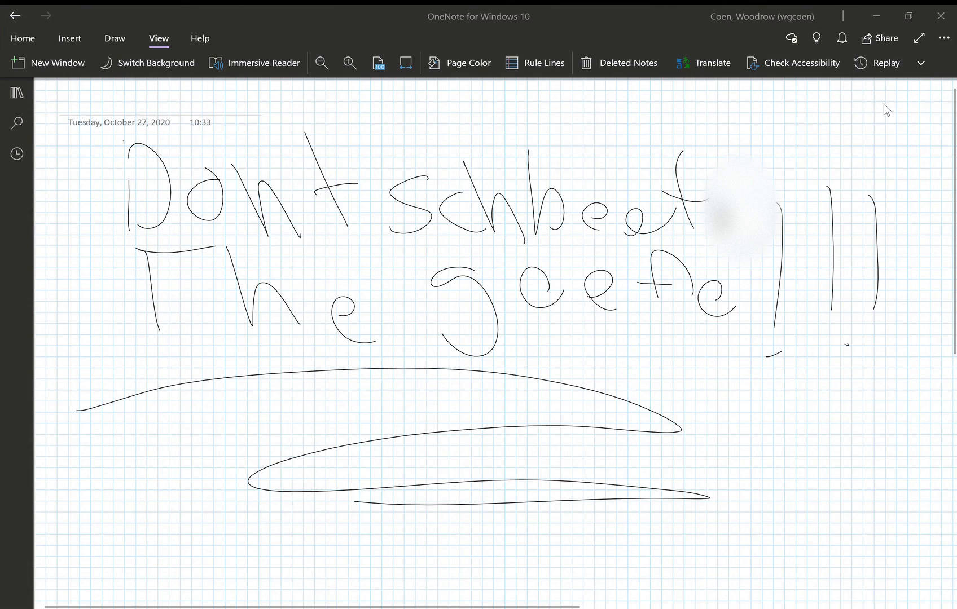